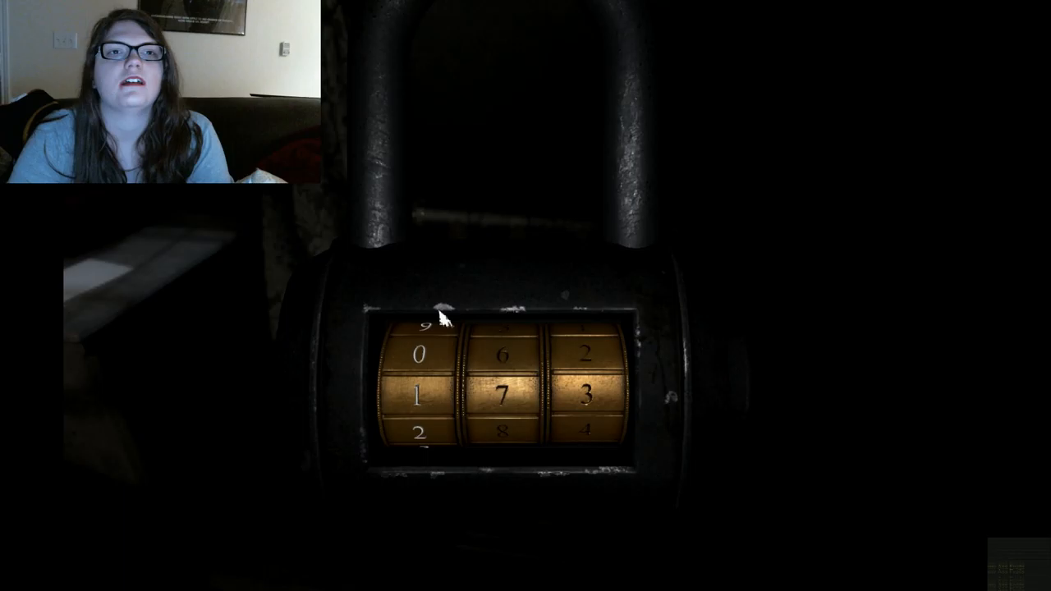
pyautogui.click(419, 394)
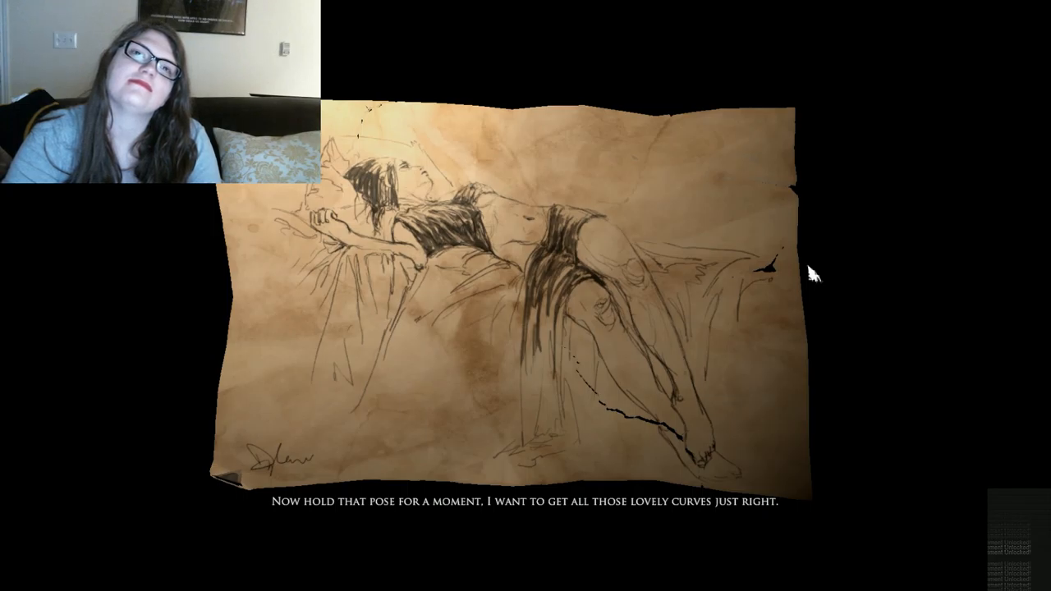
pyautogui.moveTo(687, 261)
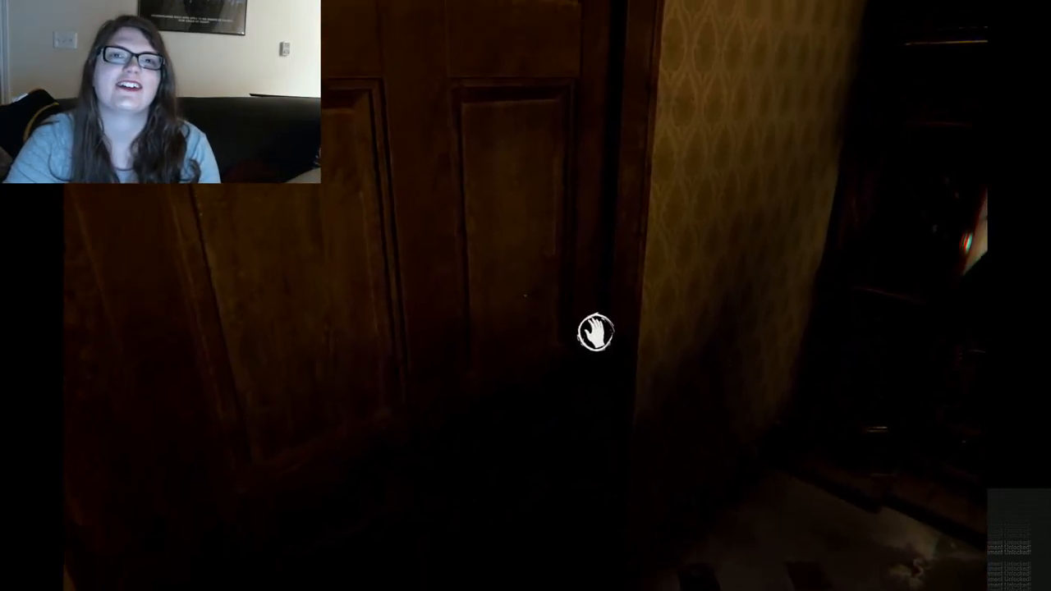
pyautogui.click(594, 334)
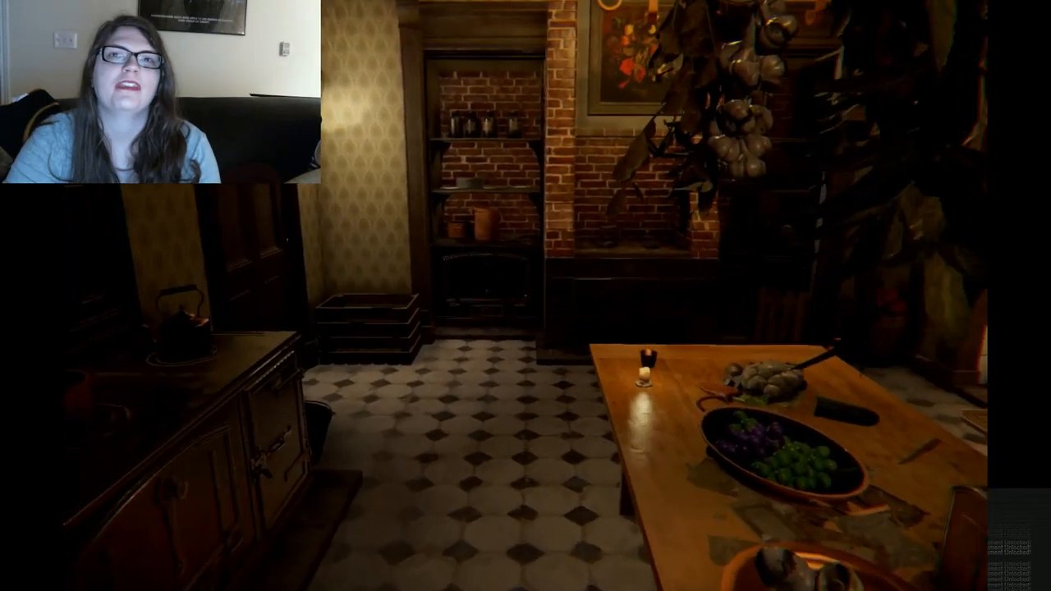